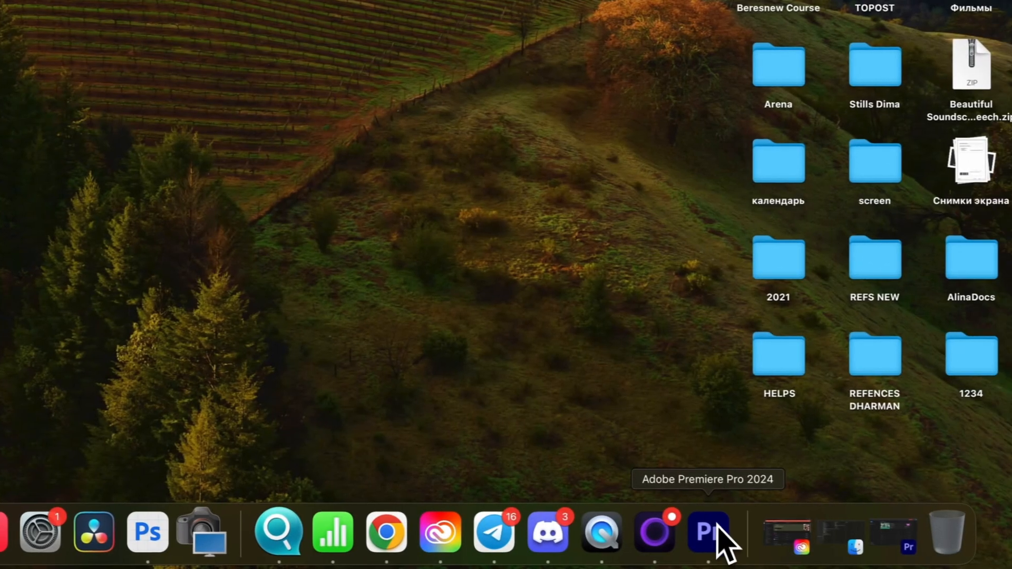
{"action": "mouse_move", "coordinate": [801, 549]}
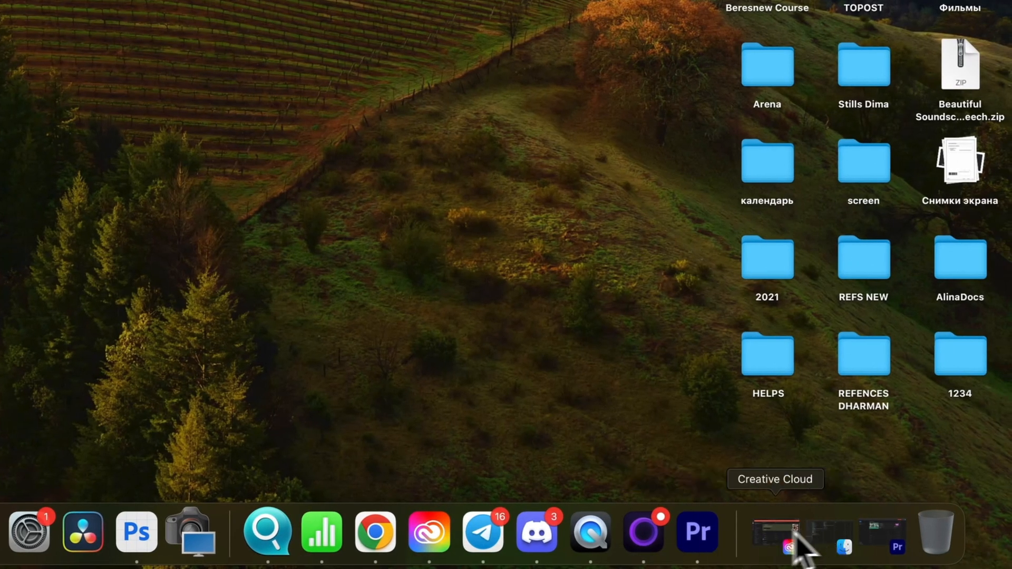
- Launch Premiere Pro 2024 from the Dock and reach its welcome screen
{"action": "left_click", "coordinate": [697, 532]}
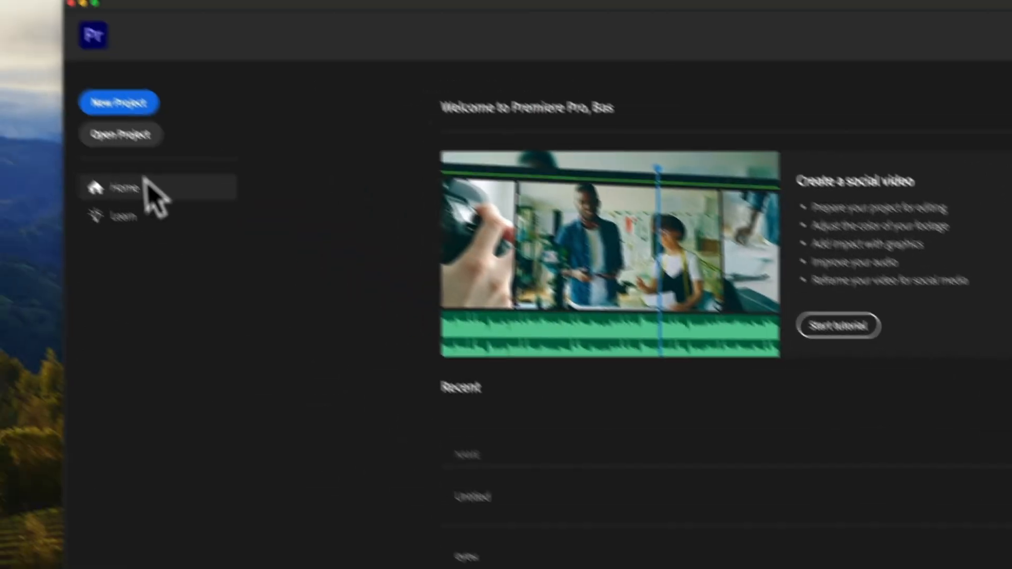
- Create a new project importing all The Nativity clips into a new sequence
{"action": "left_click", "coordinate": [119, 103]}
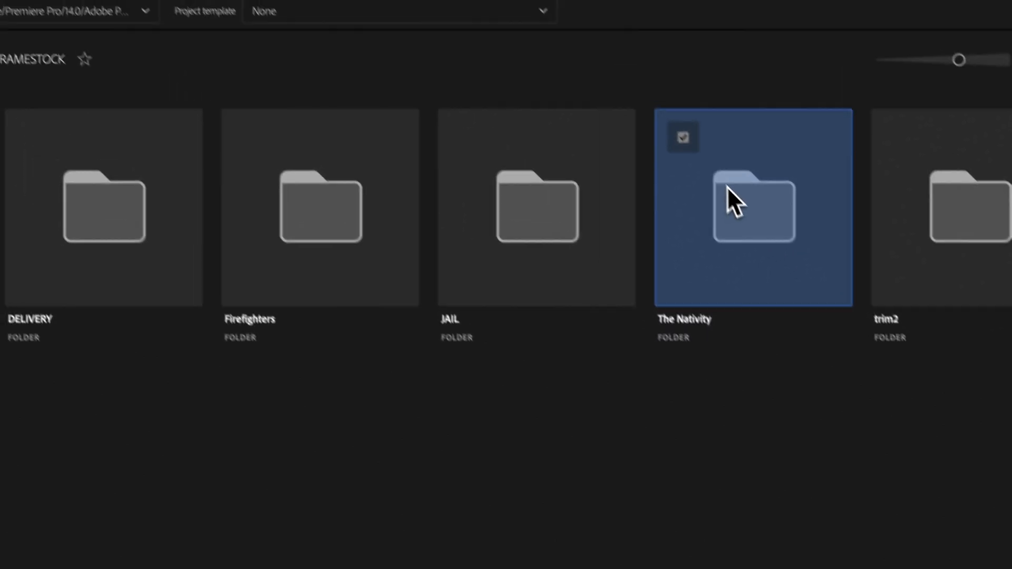
{"action": "double_click", "coordinate": [753, 207]}
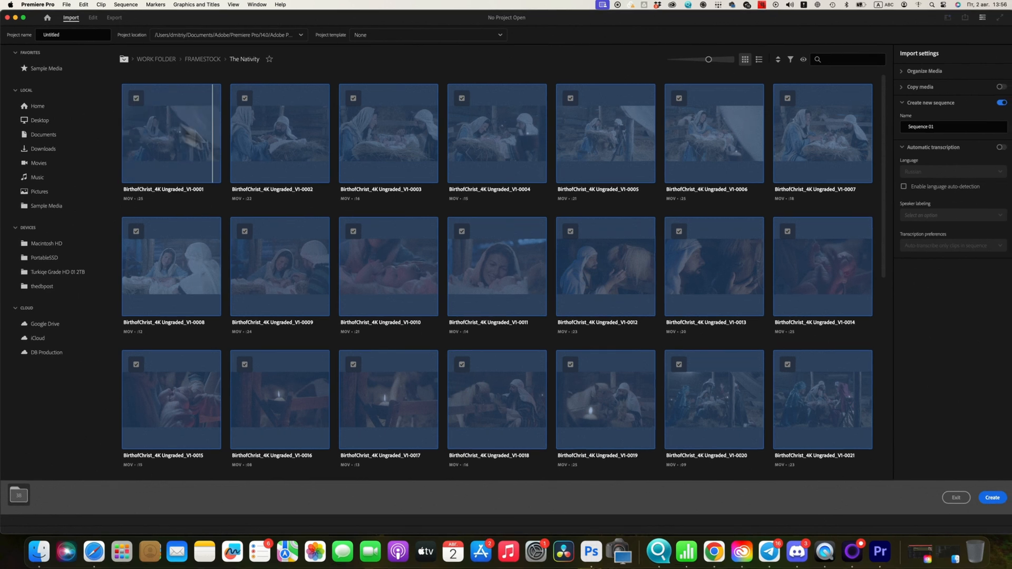
{"action": "left_click", "coordinate": [993, 498]}
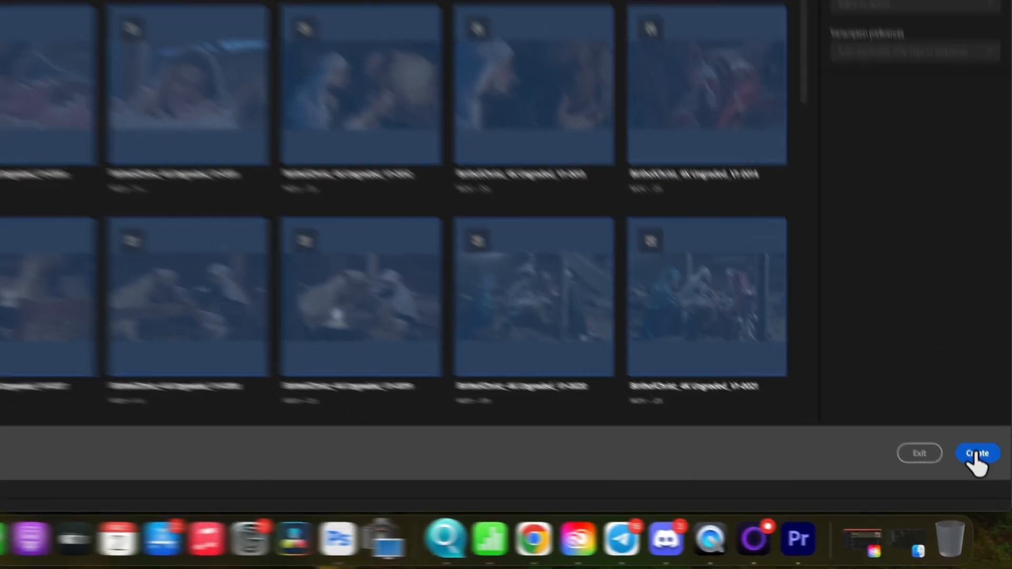
{"action": "left_click", "coordinate": [977, 453]}
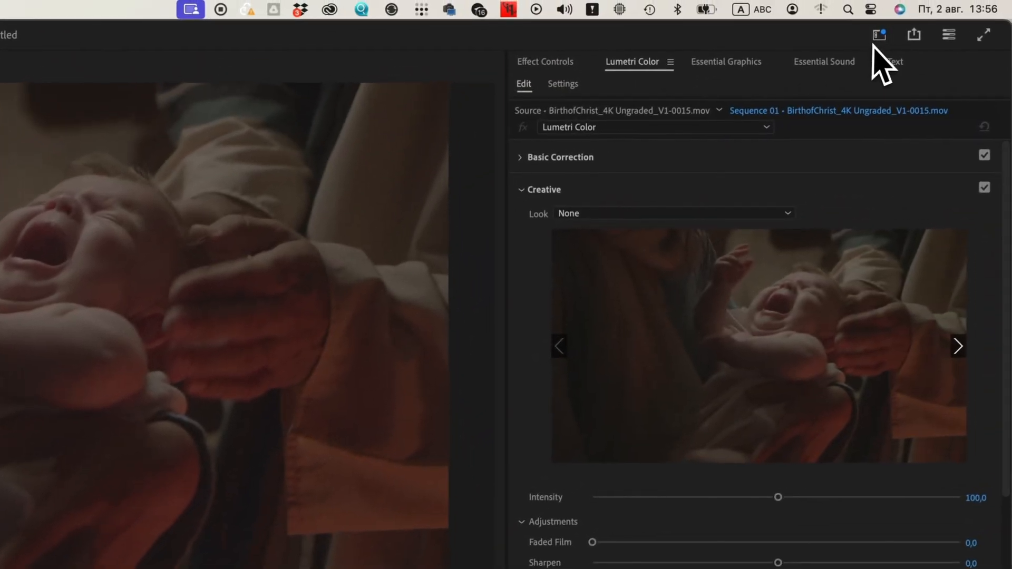
- Expand the Lumetri Color Basic Correction section for the Nativity clip, values at defaults
{"action": "left_click", "coordinate": [878, 35]}
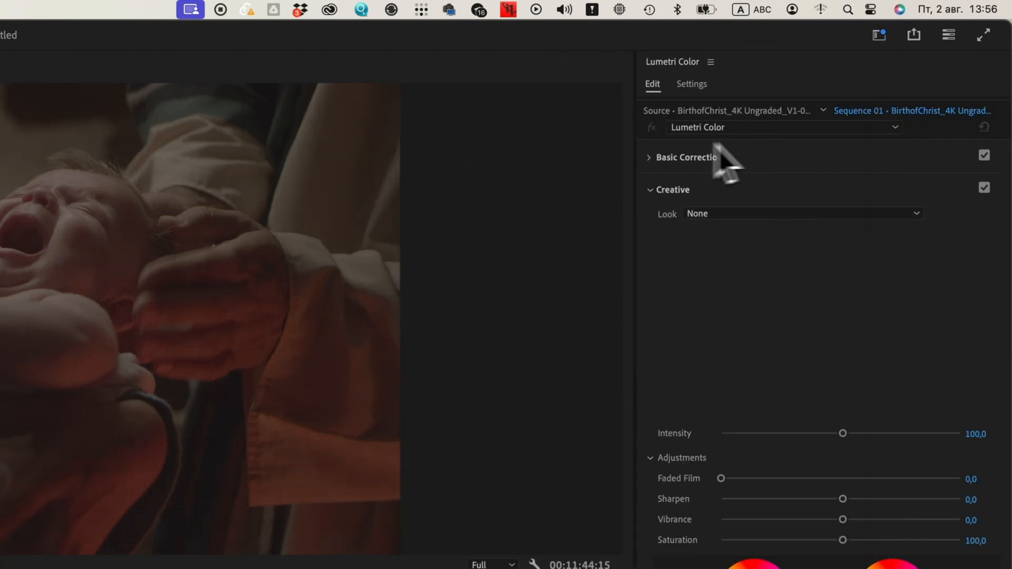
{"action": "left_click", "coordinate": [687, 157]}
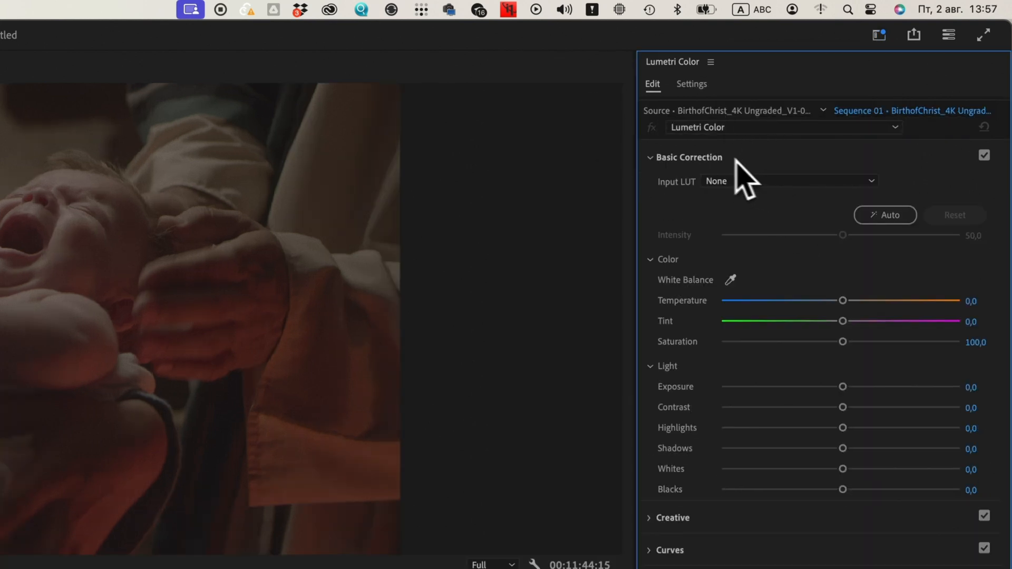
{"action": "mouse_move", "coordinate": [762, 206]}
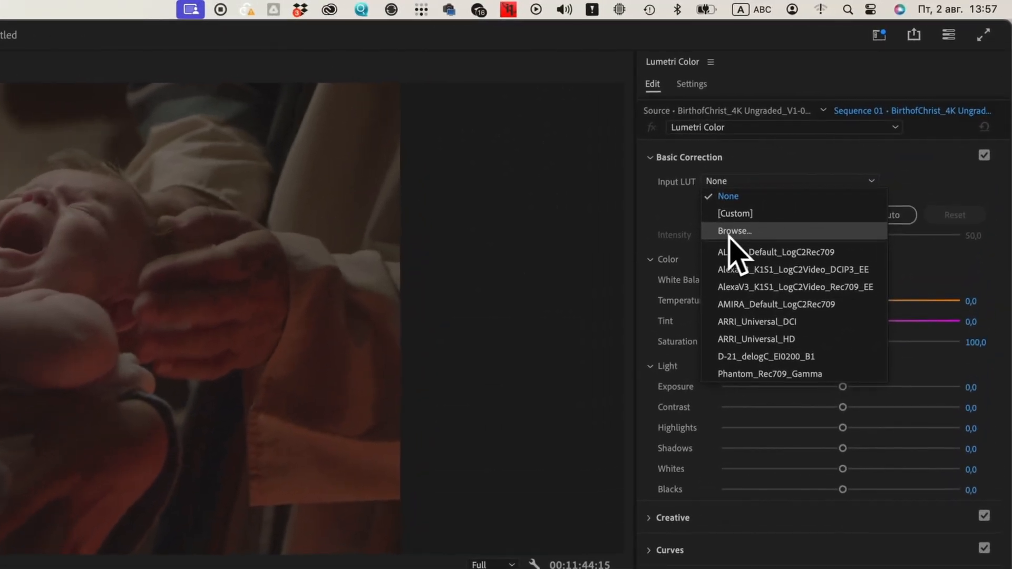
- Browse to and load RedWGlog3G10_Chromatic-Shift_Cyan-Sunrise.cube as the clip's input LUT
{"action": "left_click", "coordinate": [735, 231]}
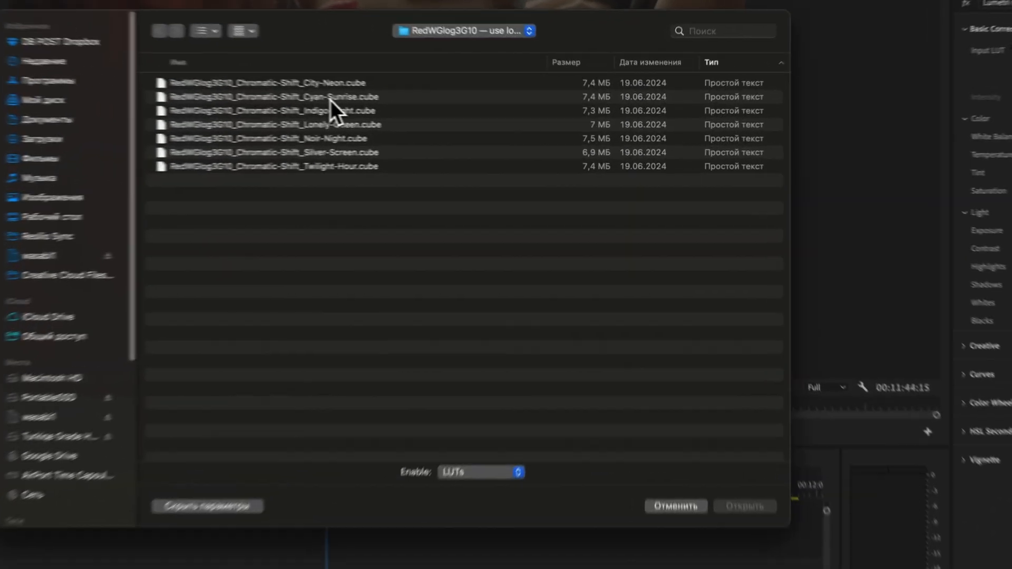
{"action": "left_click", "coordinate": [278, 97]}
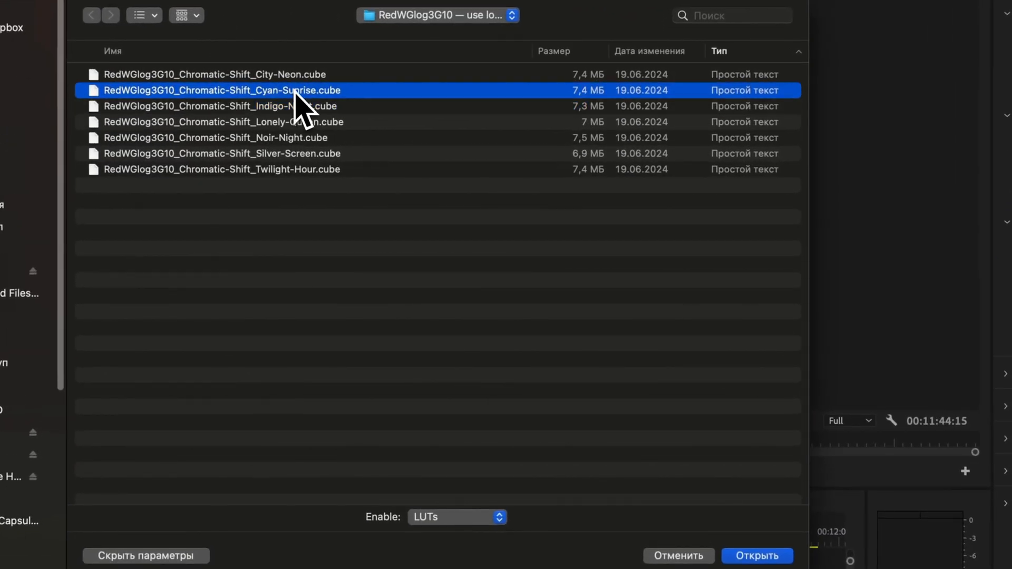
{"action": "left_click", "coordinate": [757, 556]}
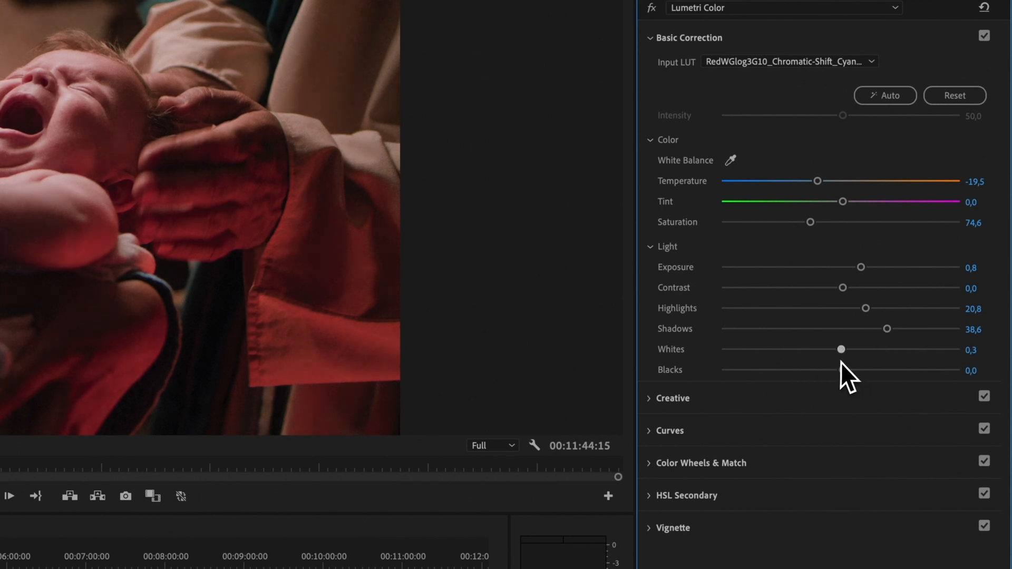
- Set Temperature -19.5, Saturation 74.6, Exposure 0.8, Highlights 20.8, Shadows 38.6, Whites 0.3
{"action": "left_click", "coordinate": [672, 399]}
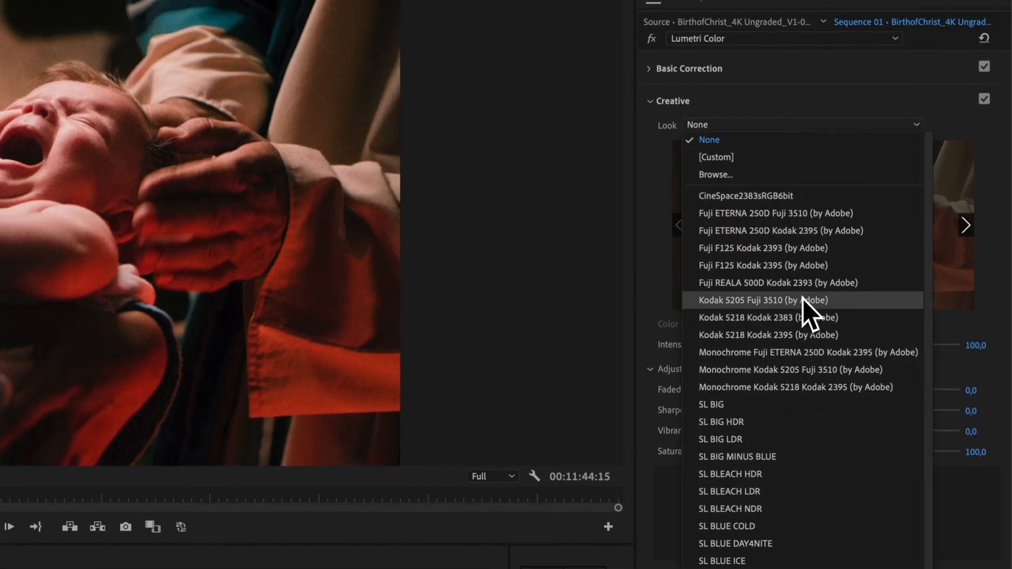
- Apply the Kodak 5205 Fuji 3510 (by Adobe) look at intensity 68
{"action": "left_click", "coordinate": [763, 300]}
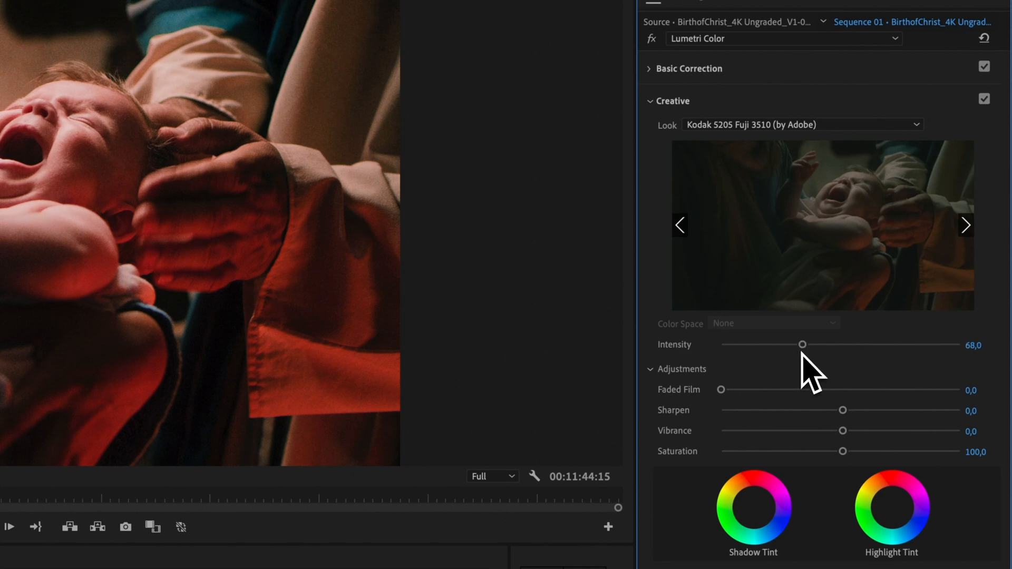